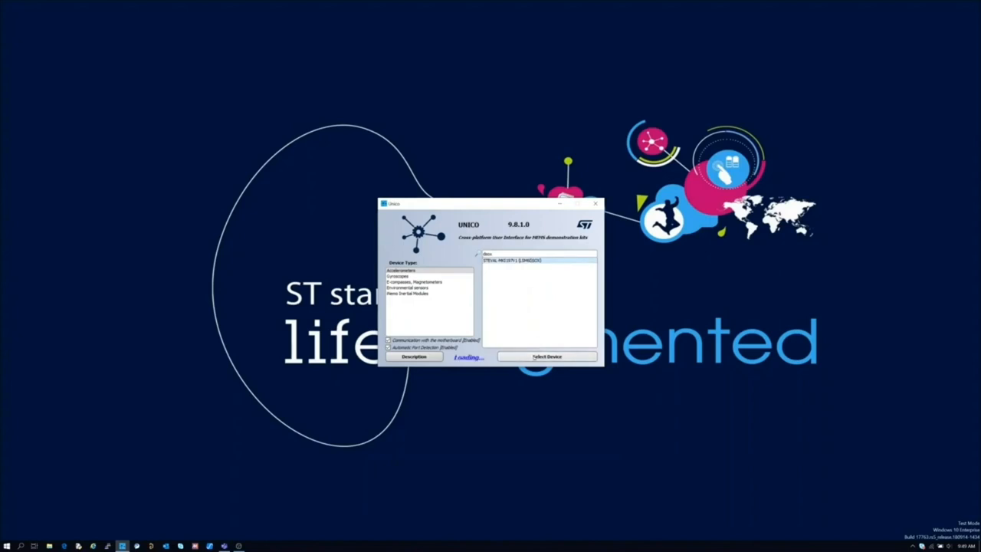
Connect to the STEVAL-MKI197V1 kit so the main window shows its firmware details
click(546, 355)
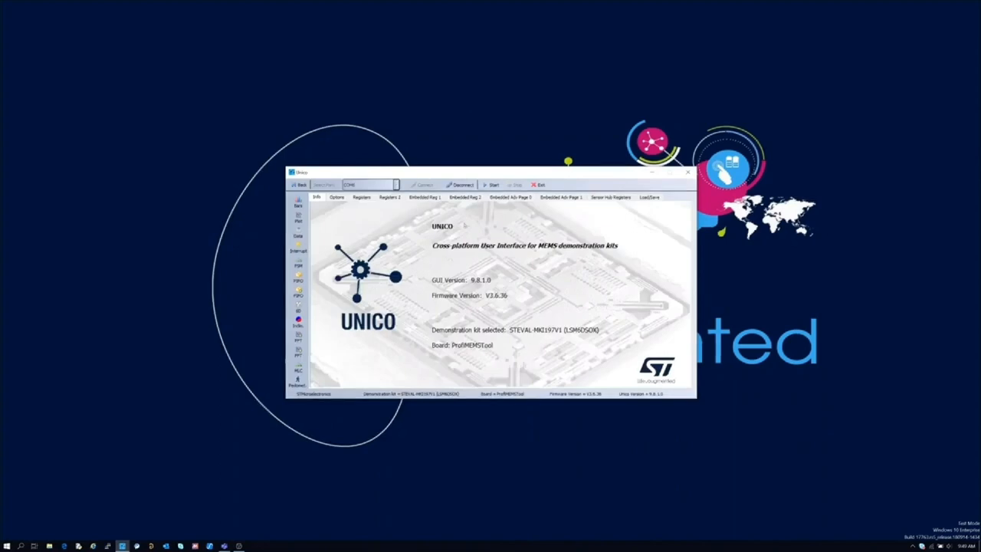
Choose an accelerometer output data rate in the sensor Options
click(337, 197)
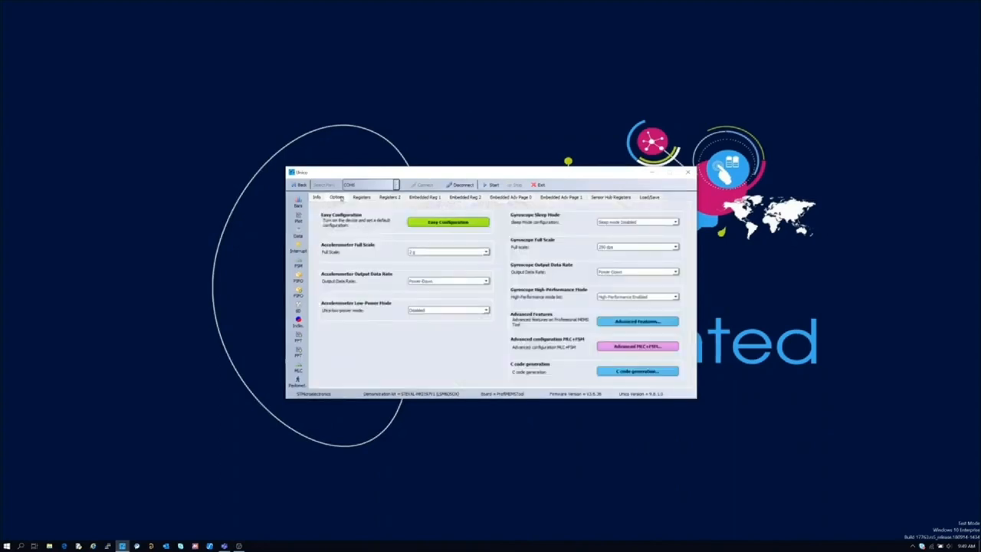
click(486, 279)
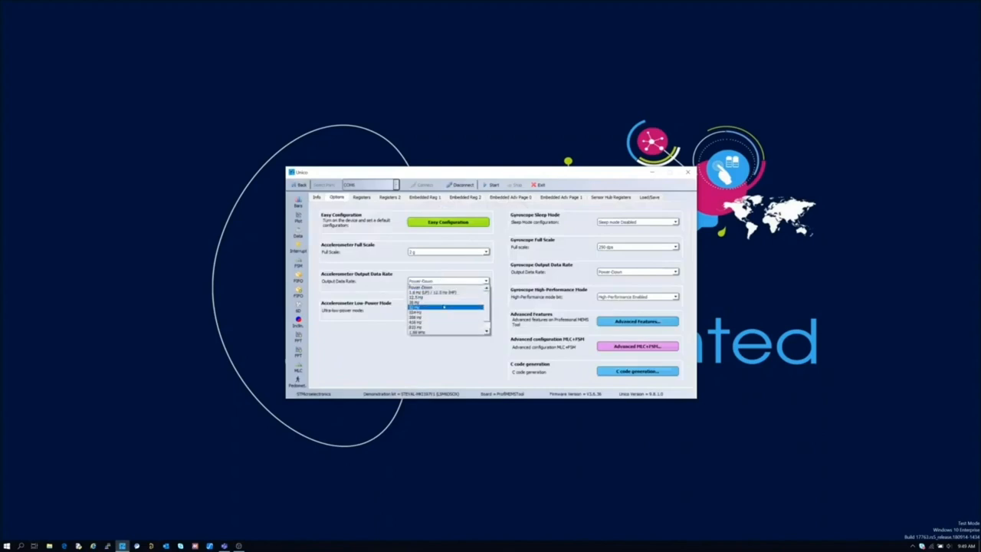
click(444, 306)
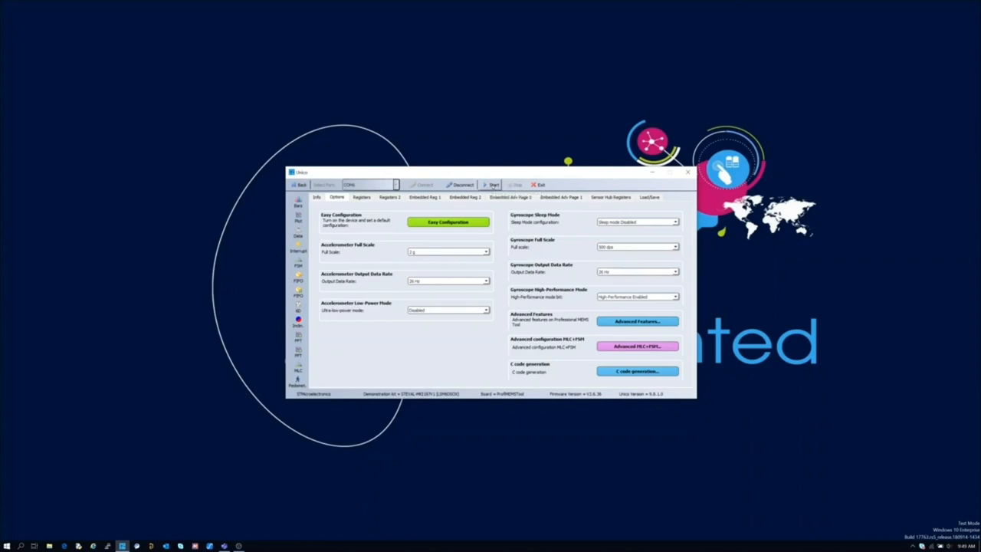
click(491, 184)
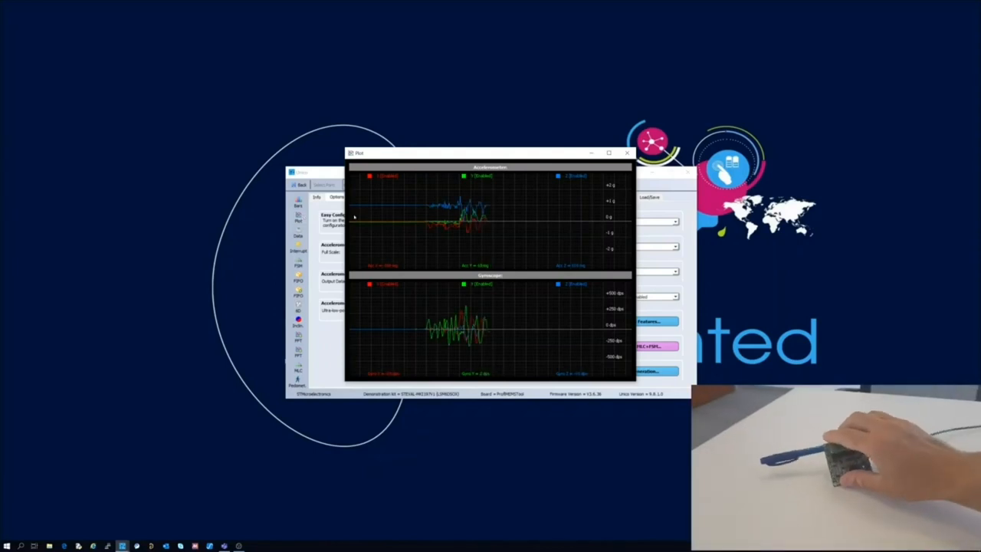
click(627, 153)
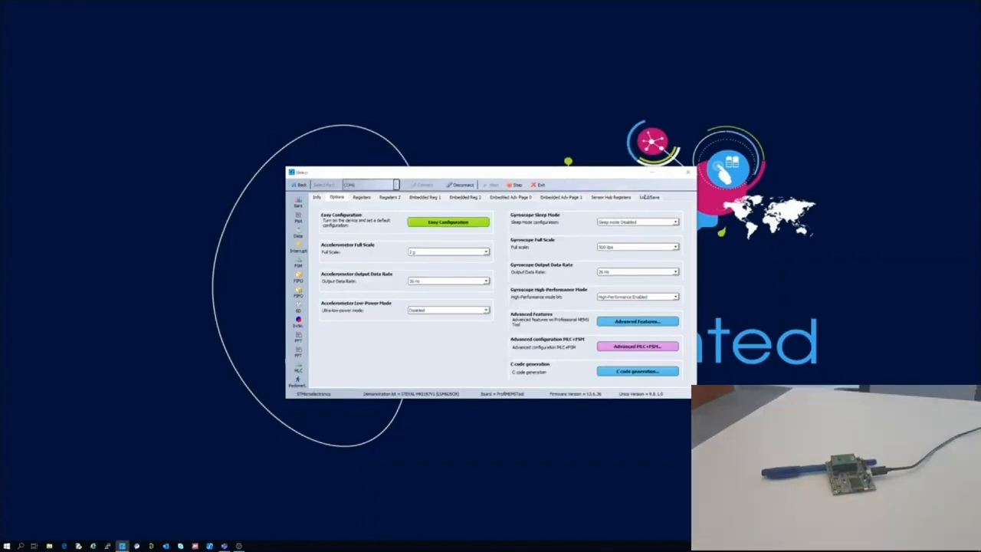
Enable Acceleration and Angular rate logging to a text file in lsm6dsox_demo/idle
click(650, 196)
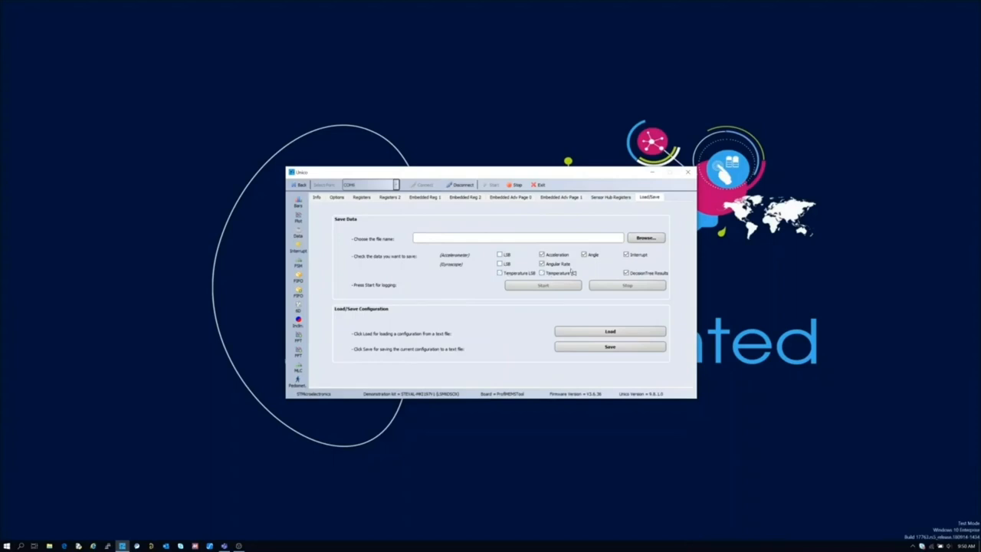
click(584, 254)
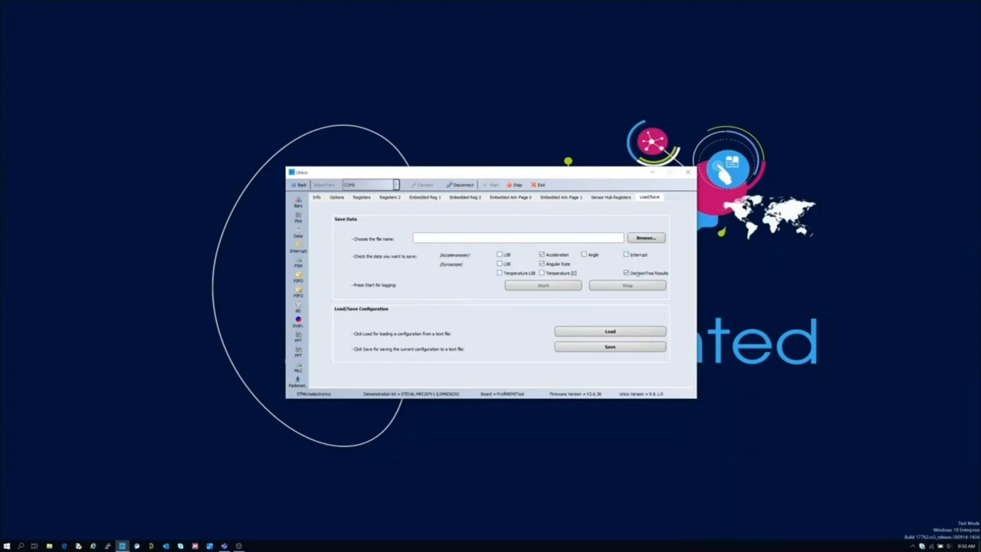
click(626, 273)
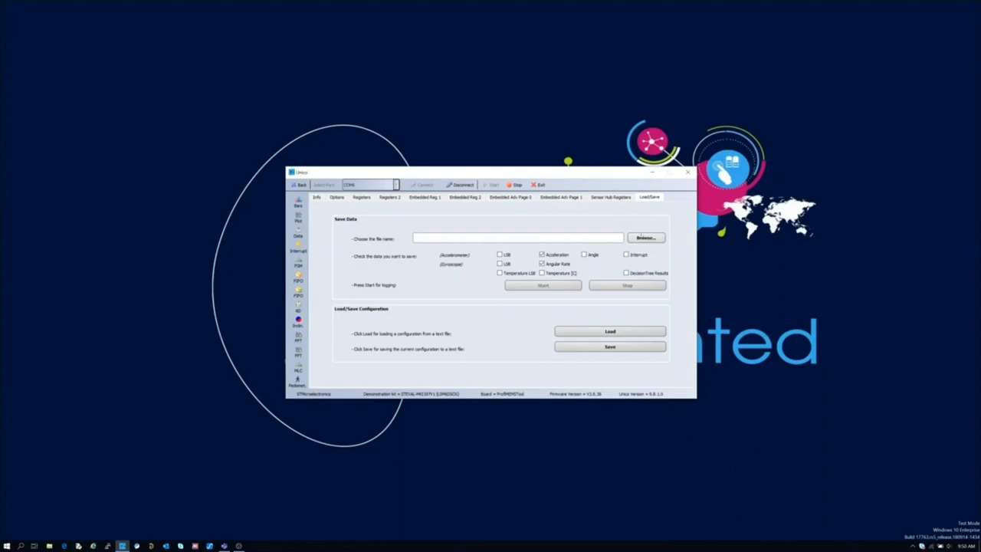
click(644, 238)
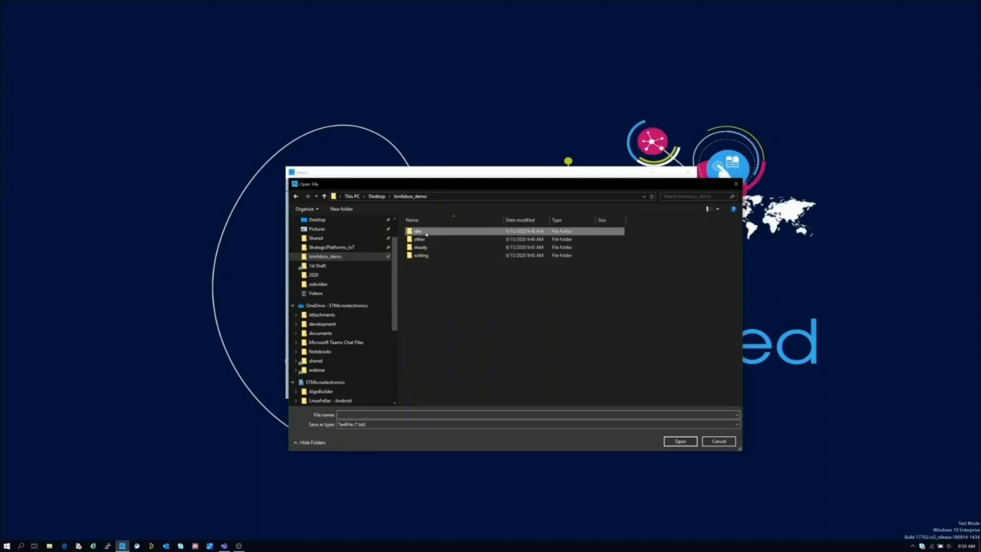
double_click(417, 230)
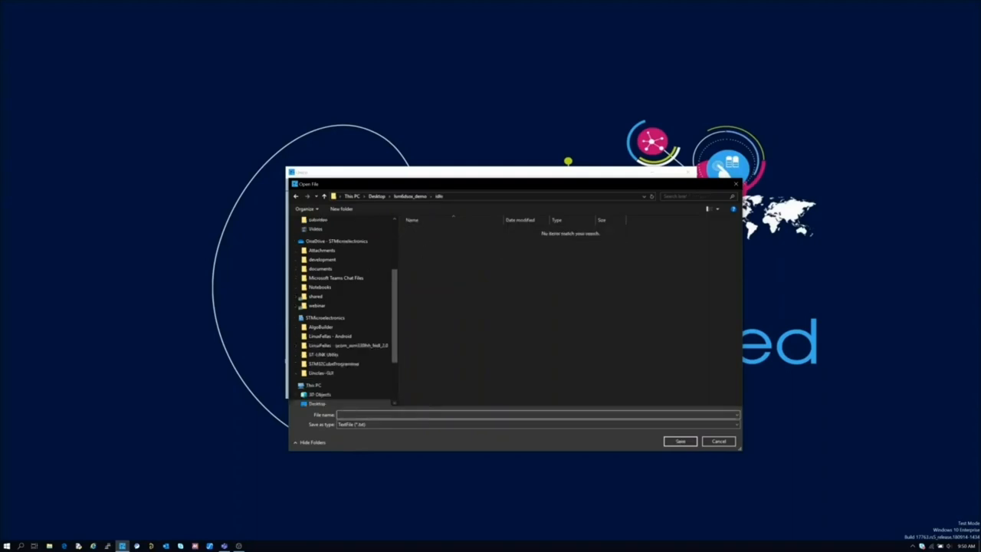
click(718, 442)
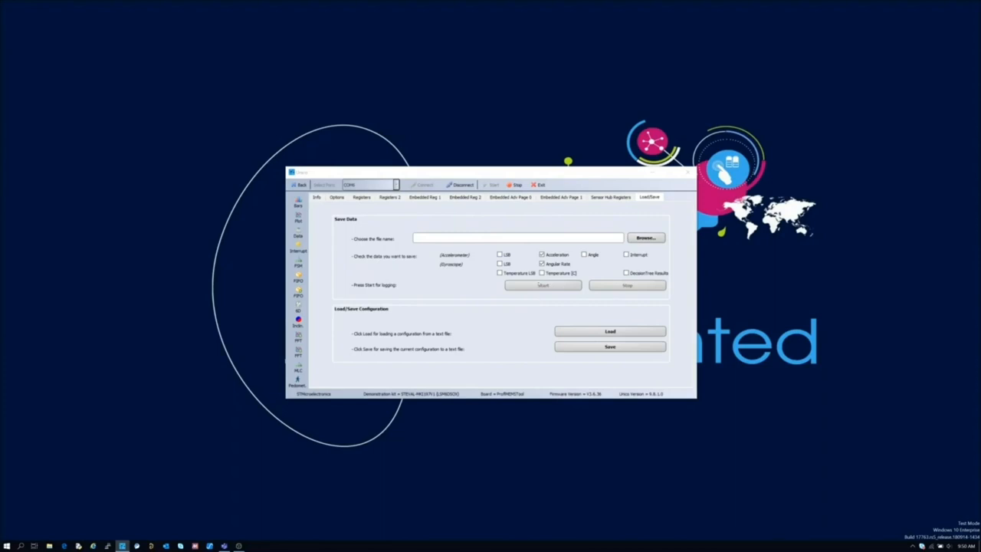
Log idle data while the board lies still, then stop the recording
click(542, 285)
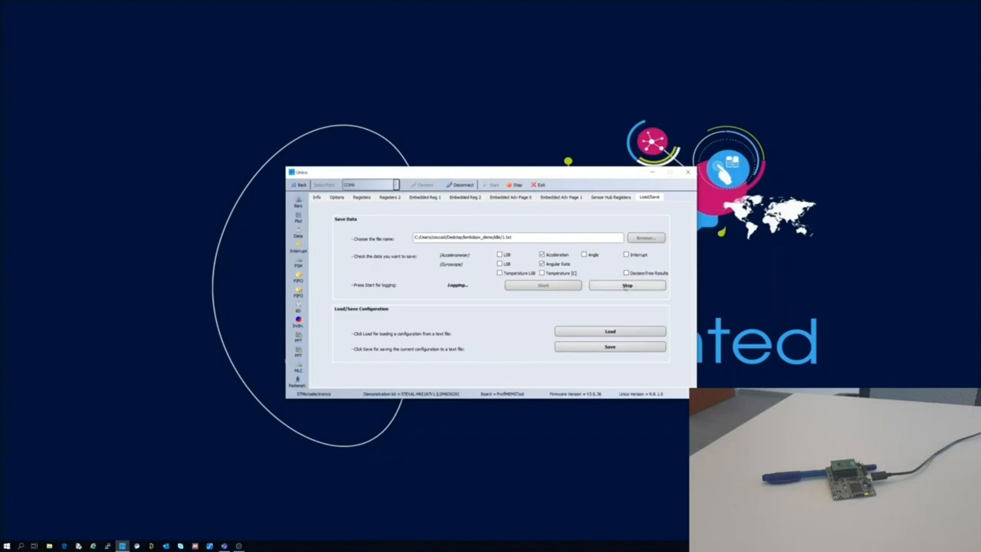
click(627, 285)
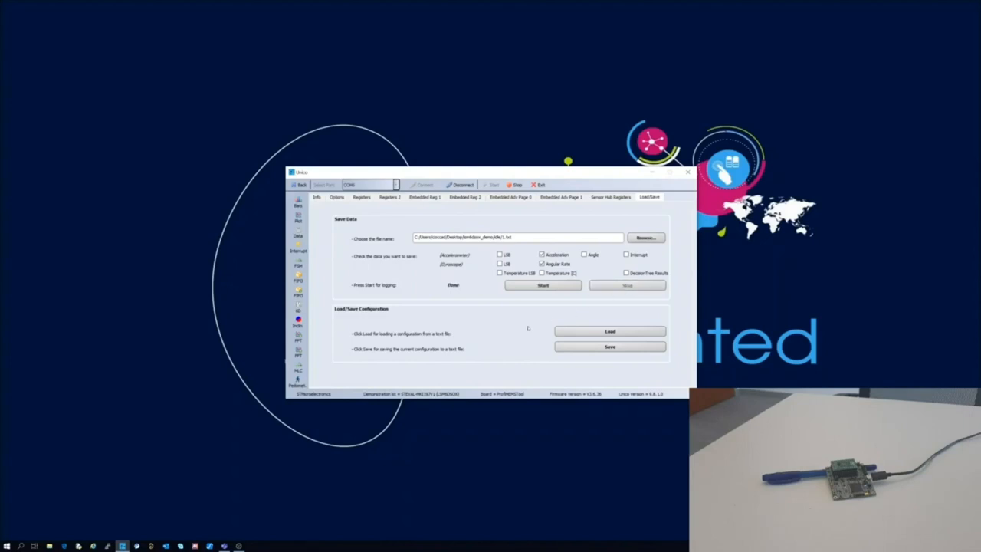
click(610, 331)
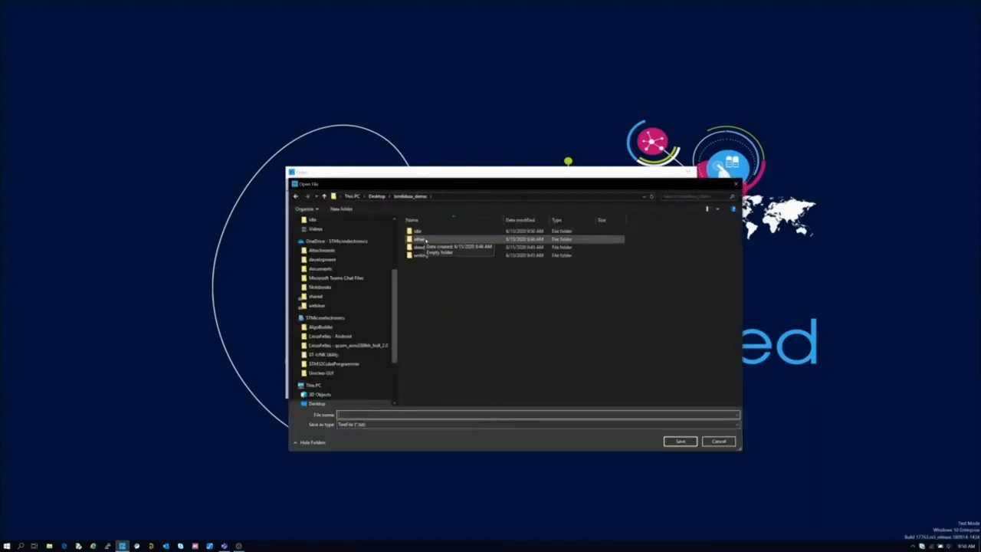
Log to a file in the steady folder while the pen-mounted board is held still
double_click(420, 246)
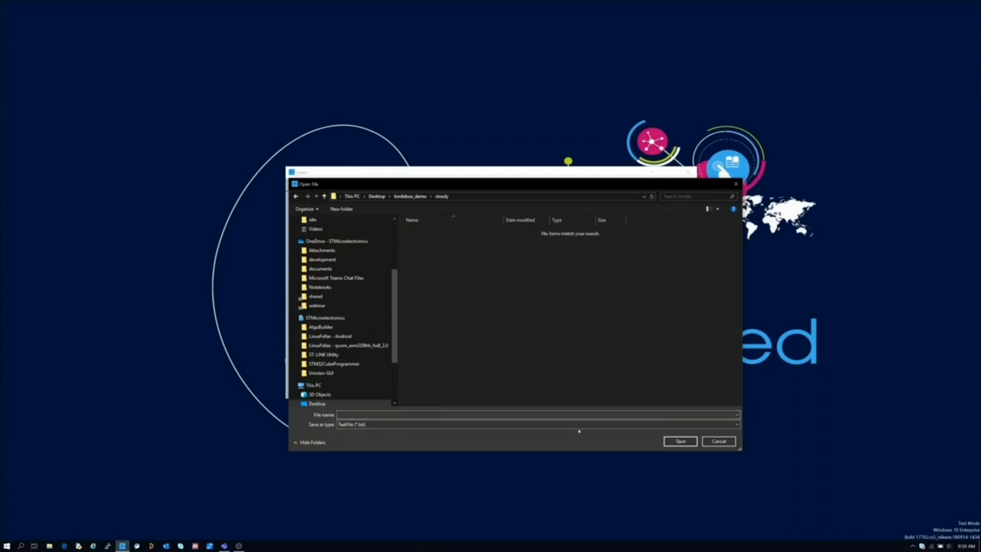
click(681, 442)
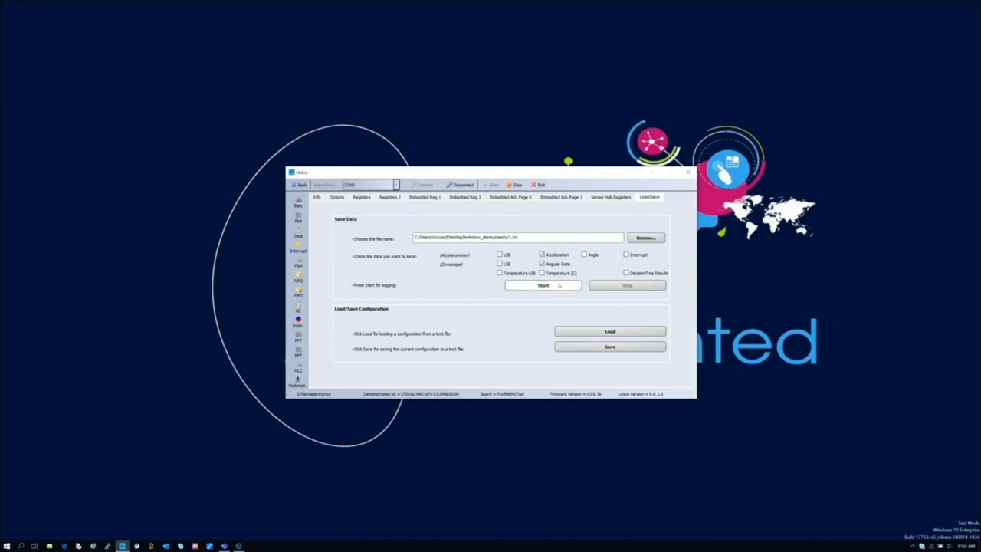
click(543, 285)
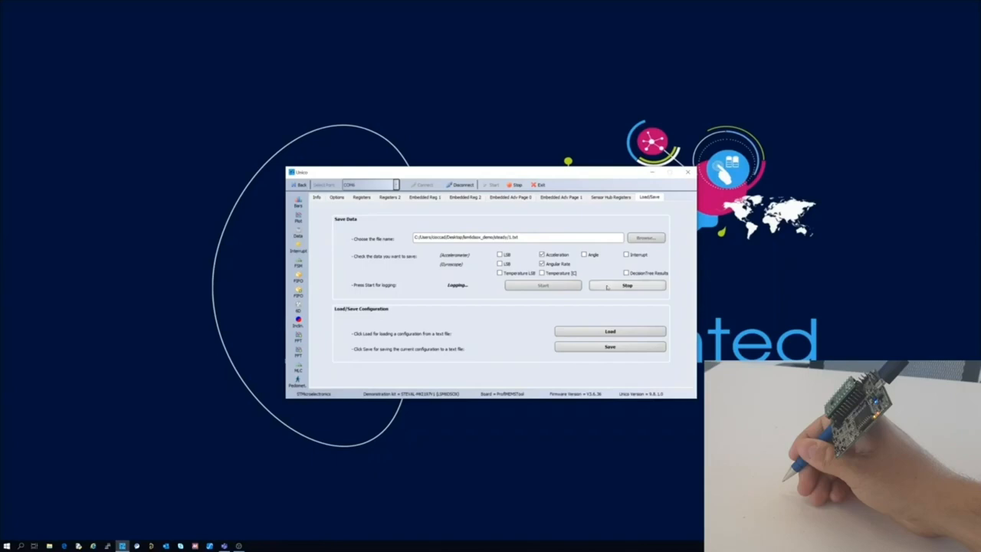
click(627, 285)
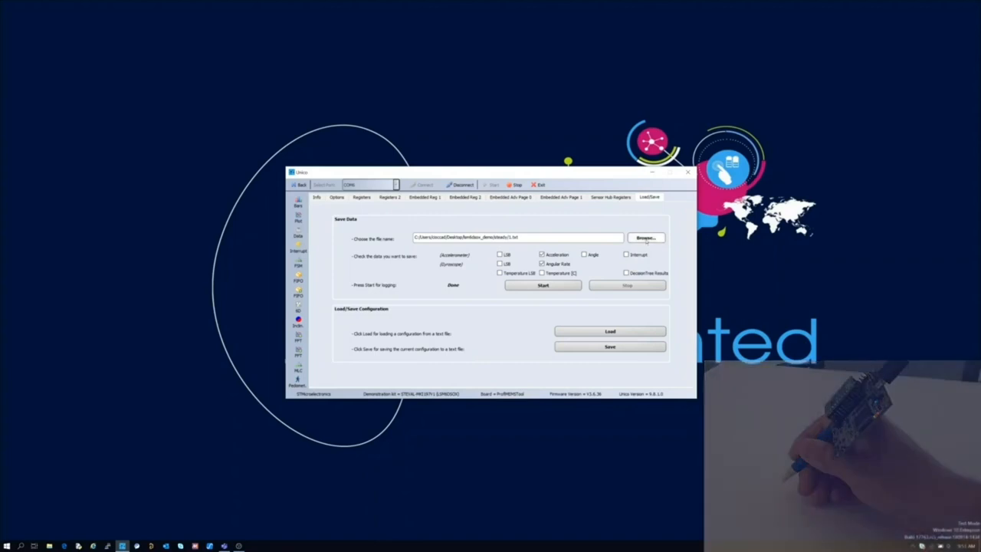
Log to a file in the writing folder while writing with the pen-mounted board
click(644, 236)
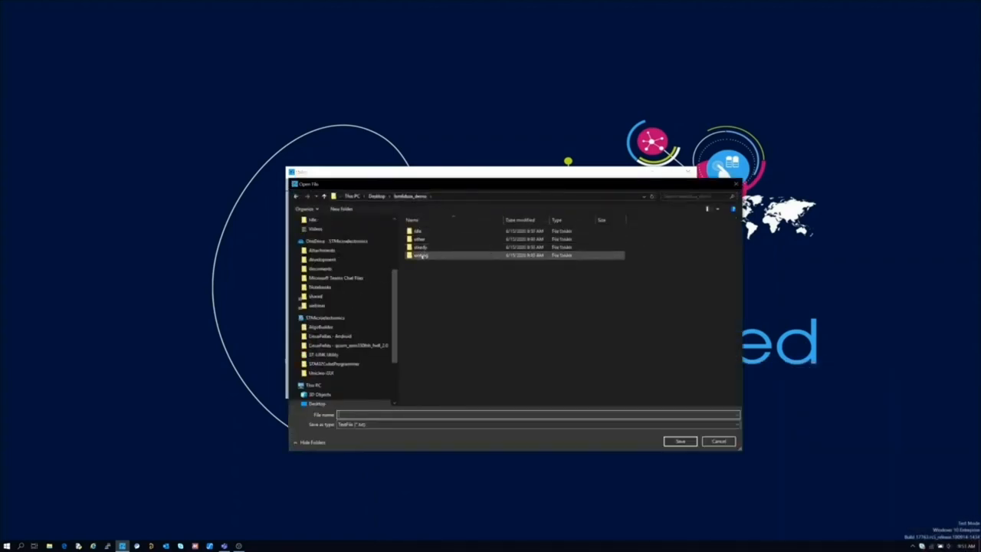
double_click(420, 254)
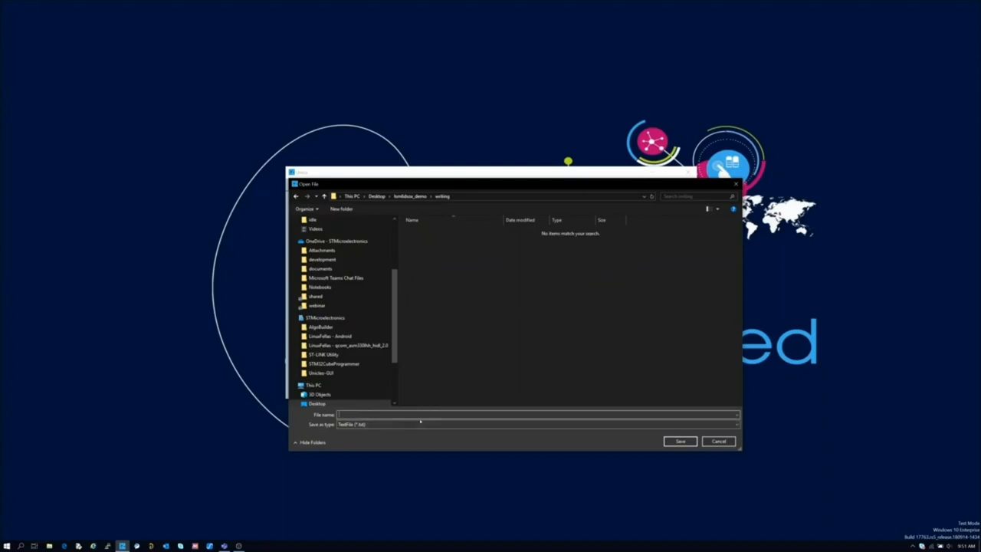
click(681, 442)
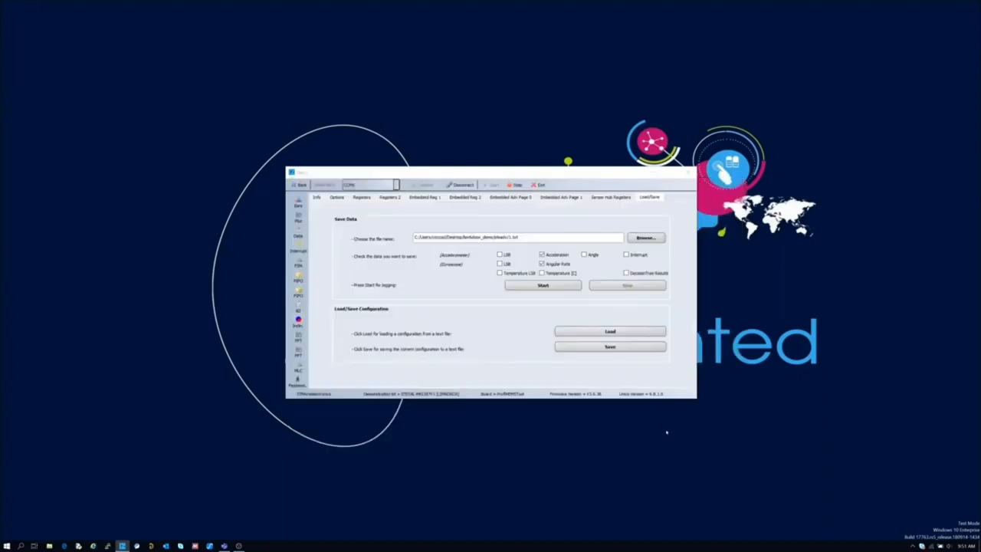
click(542, 285)
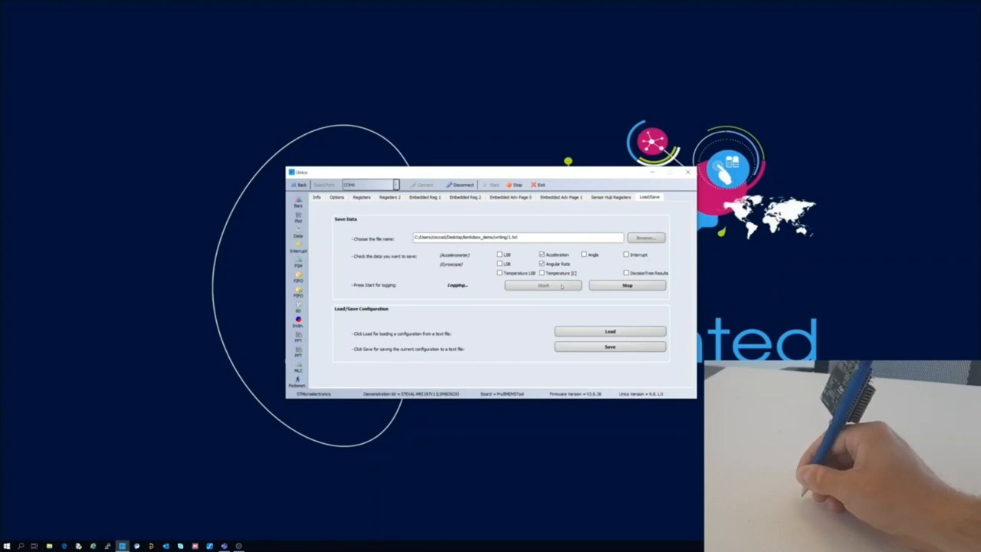
click(626, 285)
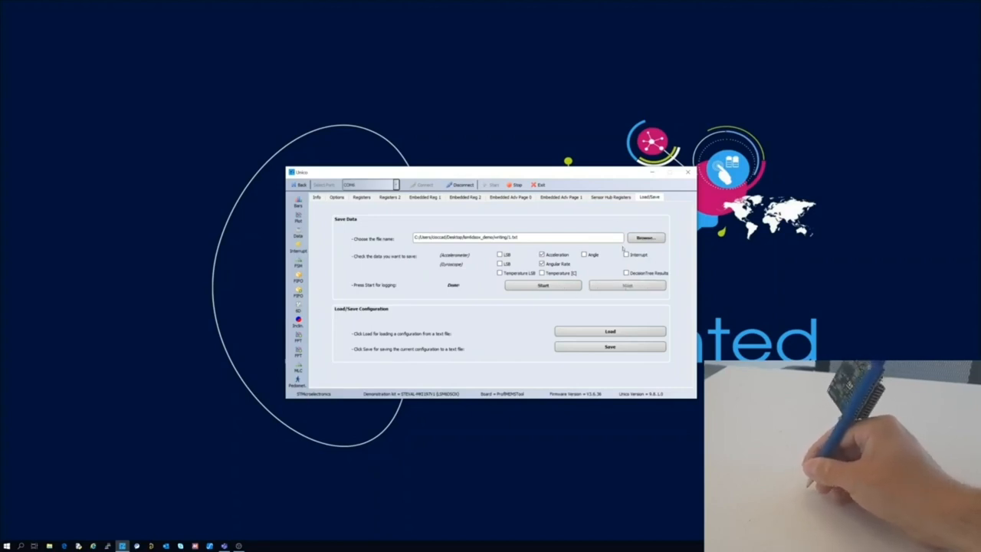
Log to a file in the other folder while waving the board around freely
click(645, 236)
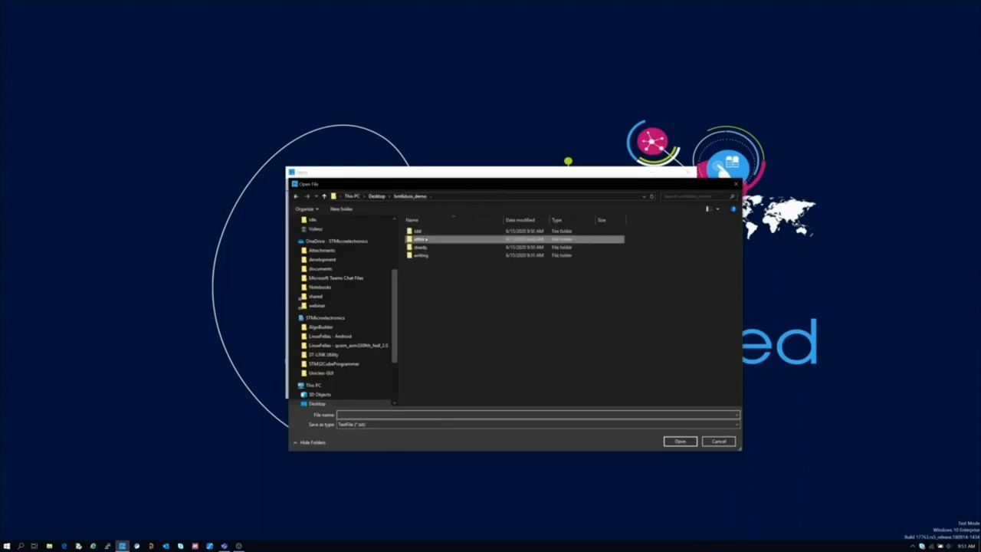
double_click(420, 239)
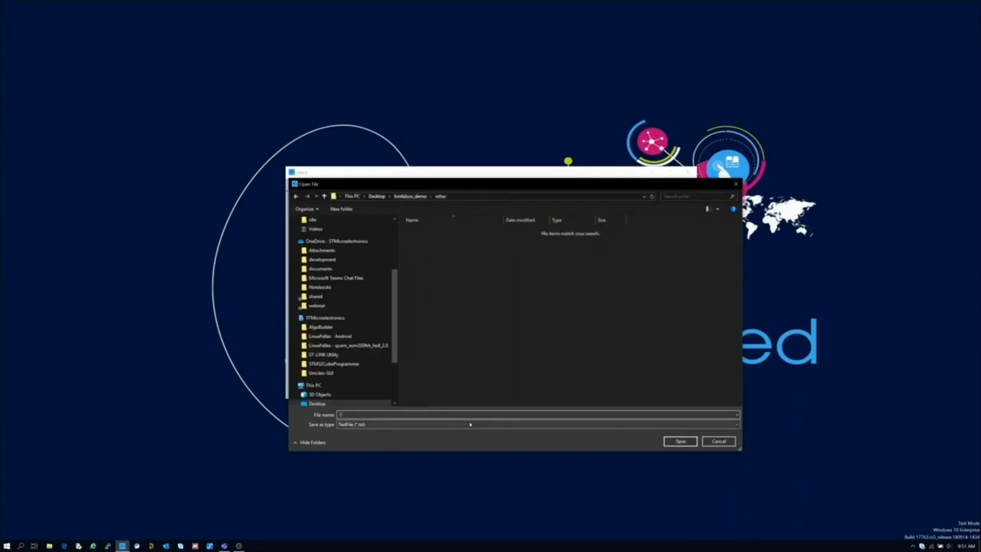
click(680, 441)
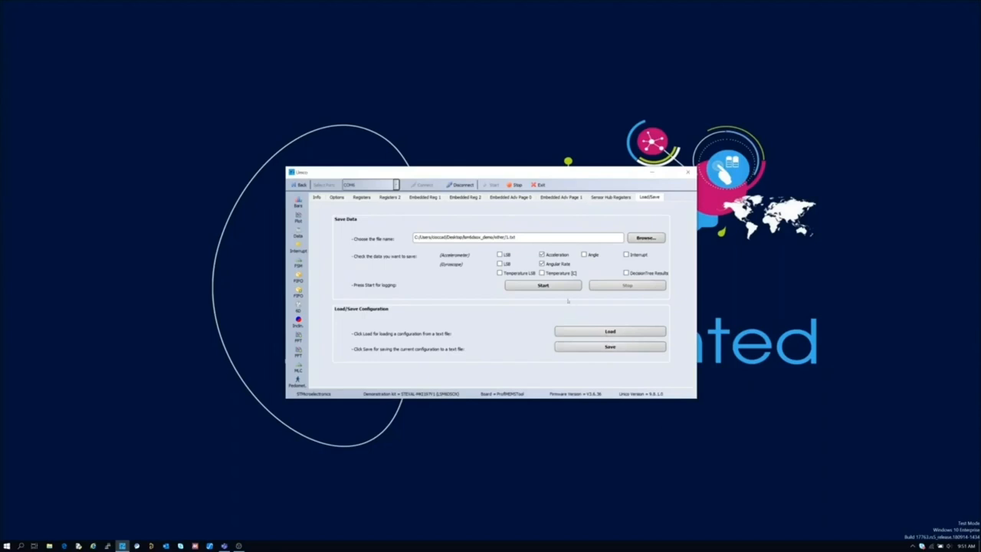
click(542, 285)
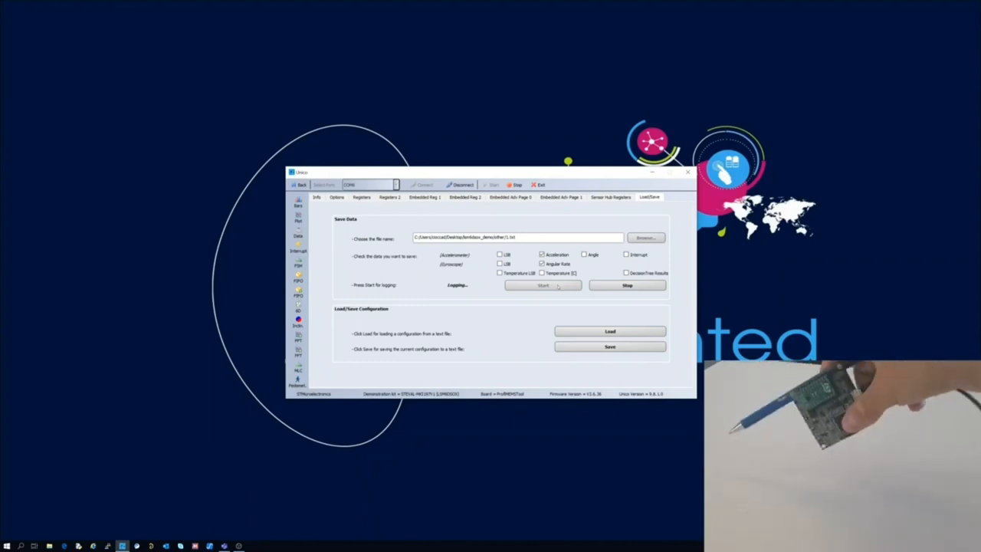
click(627, 285)
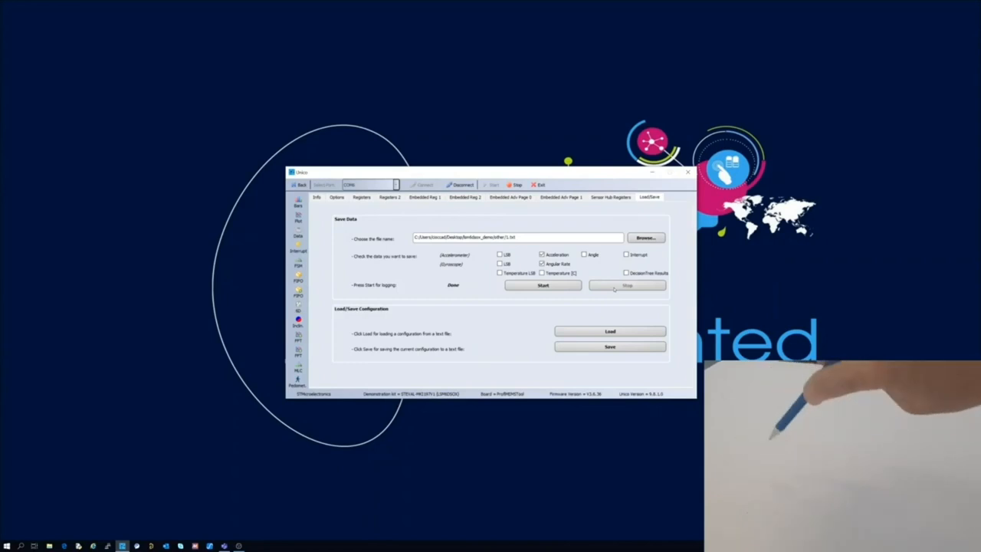